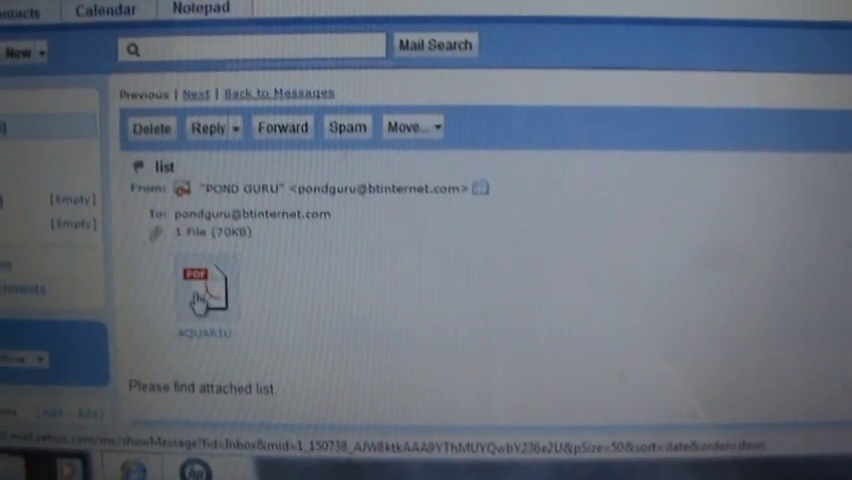
Step: Download the fish stock PDF attachment from the list e-mail
left_click(202, 290)
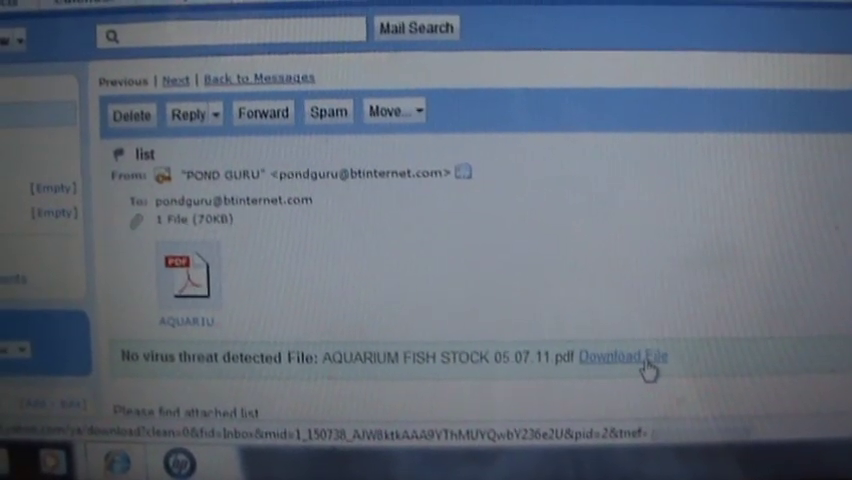
left_click(620, 356)
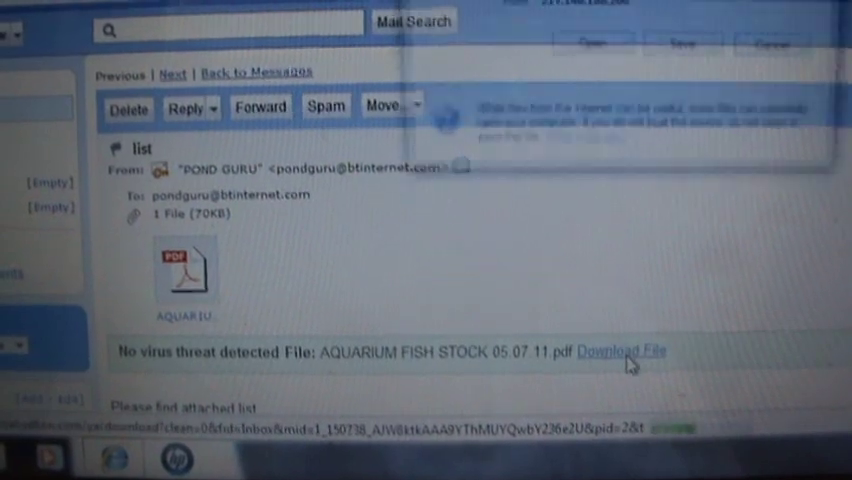
left_click(620, 351)
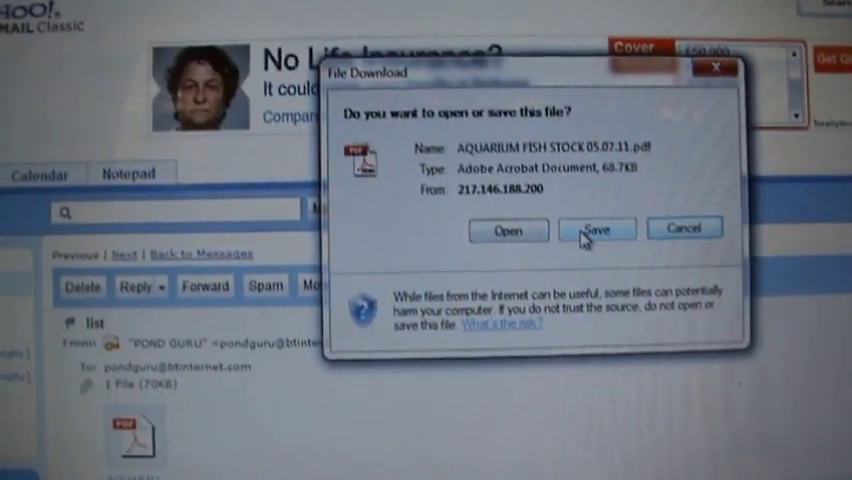
Step: Save AQUARIUM FISH STOCK 05.07.11.pdf to the desktop, overwriting the existing copy
left_click(596, 229)
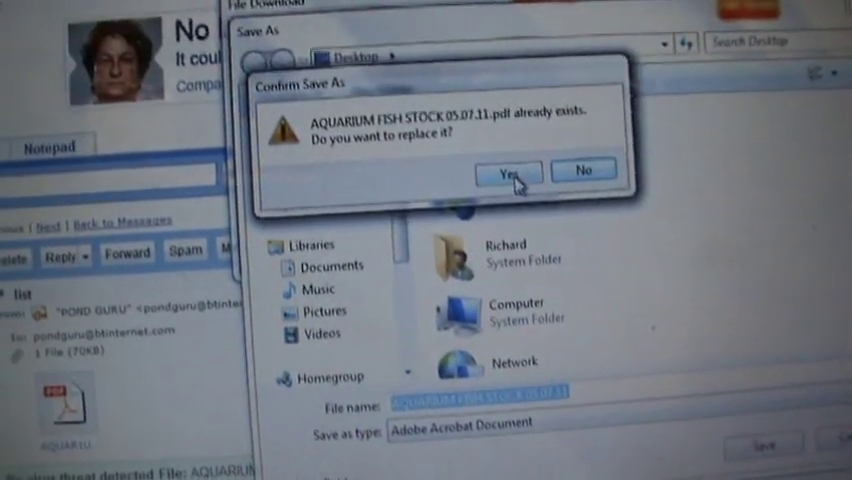
left_click(506, 171)
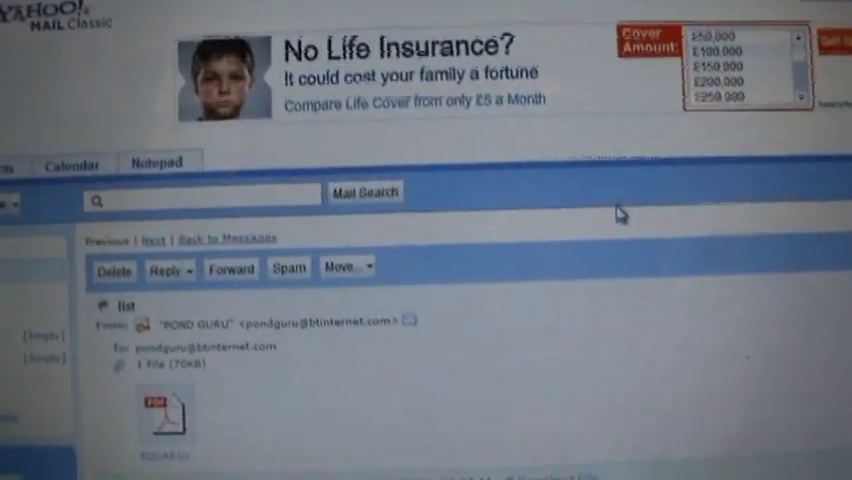
Step: Open the downloaded stock list PDF and zoom it to 100%
scroll("down", 3)
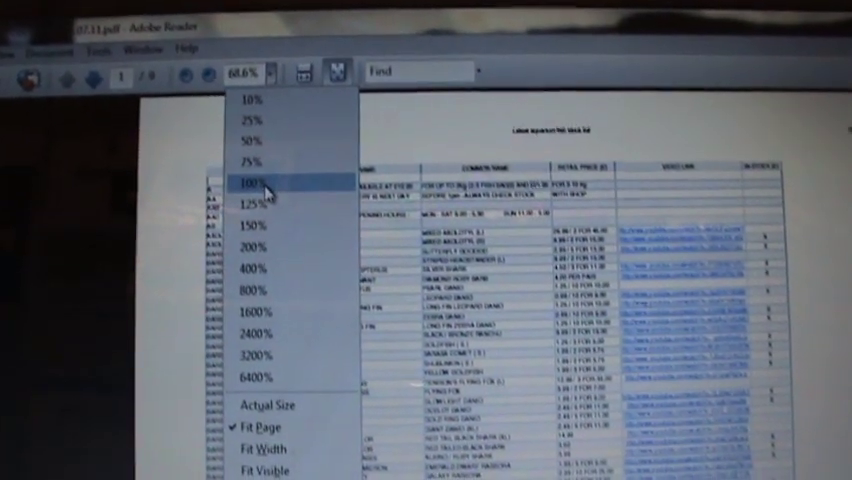
left_click(256, 183)
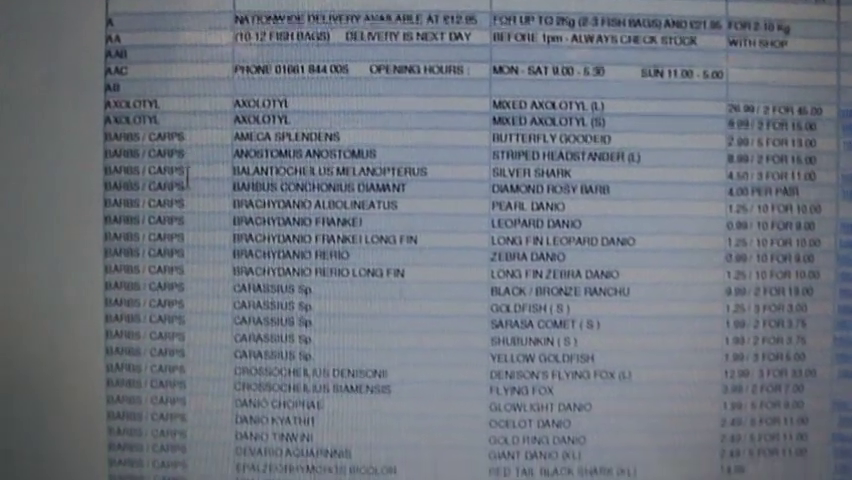
Step: Scroll down the stock table past tetras to the cichlid prices and YouTube links
scroll("down", 3)
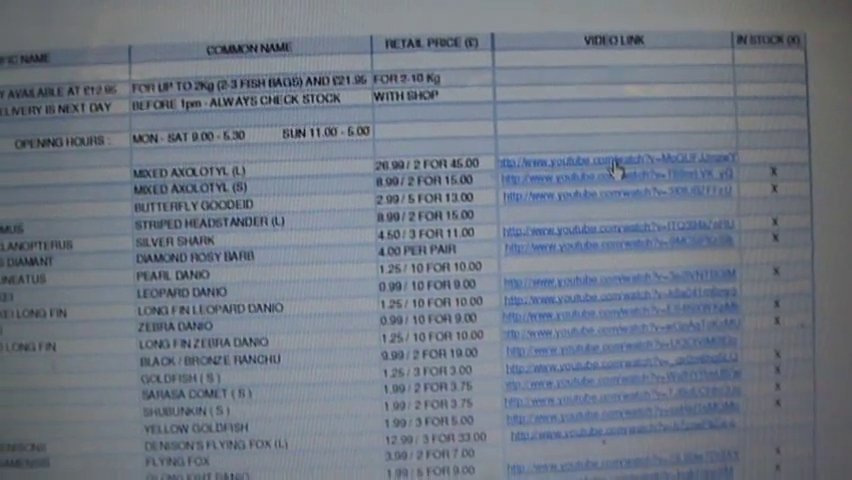
scroll("down", 3)
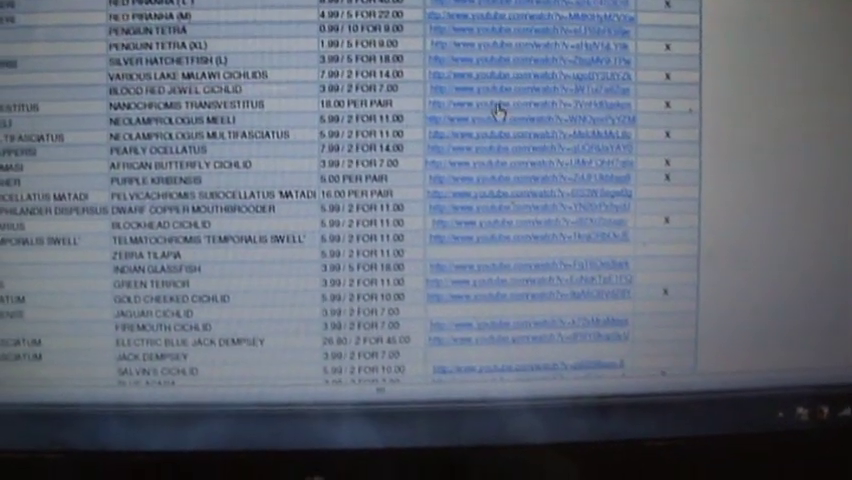
mouse_move(505, 110)
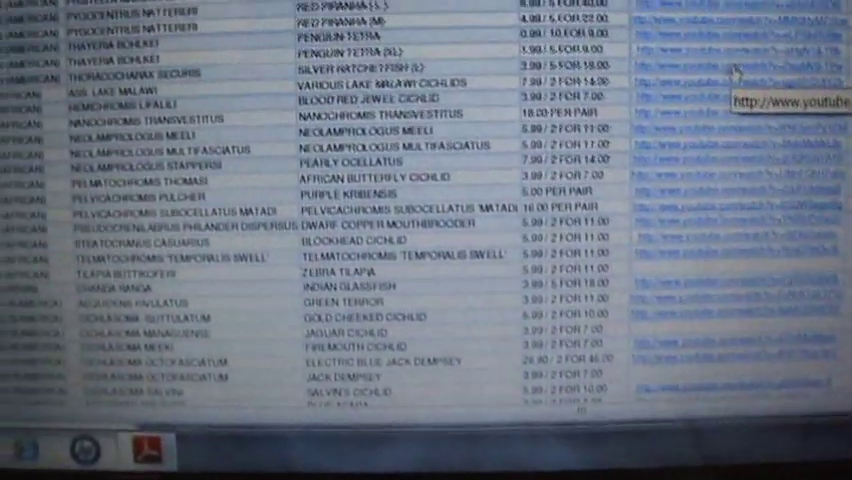
Step: Scroll back up to review the tetra and piranha rows with their video links
scroll("up", 3)
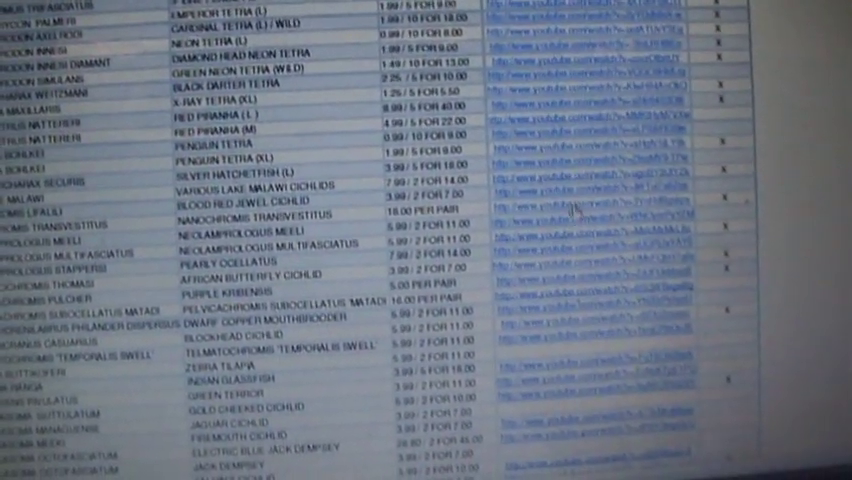
scroll("up", 3)
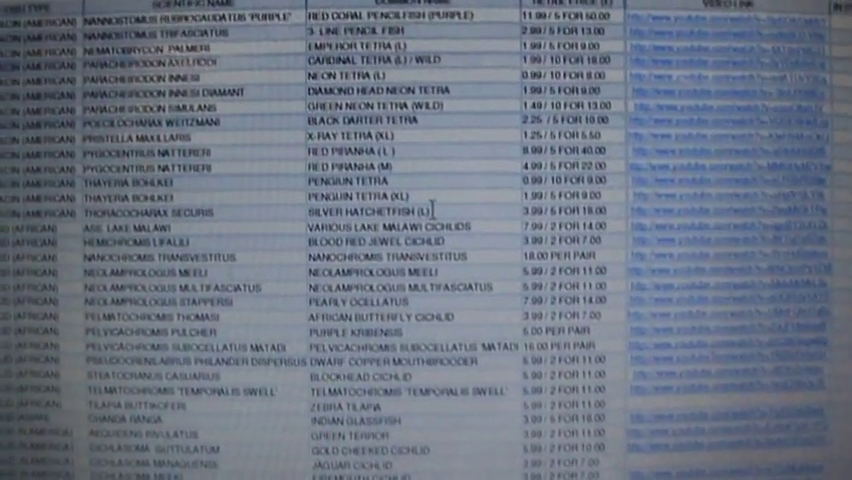
scroll("down", 3)
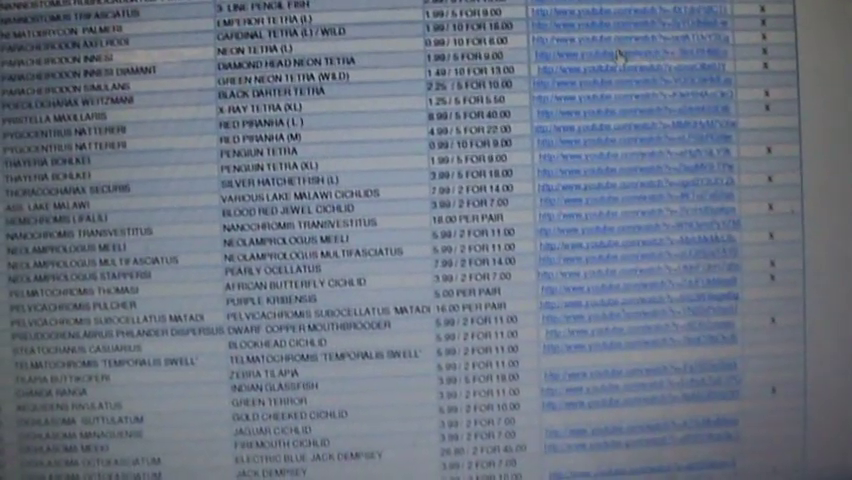